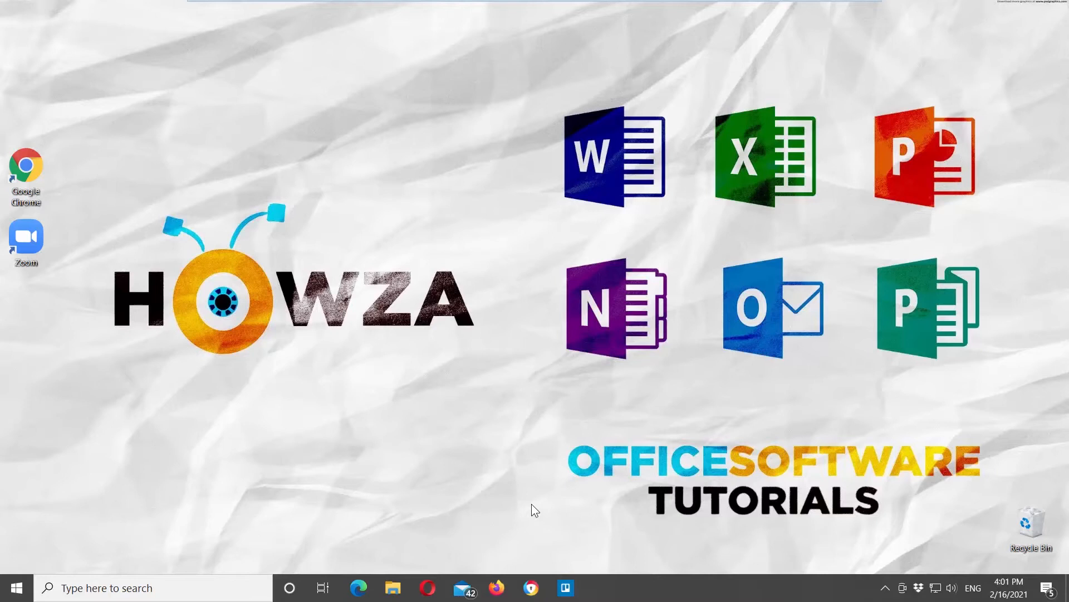
{"action": "mouse_move", "coordinate": [207, 266]}
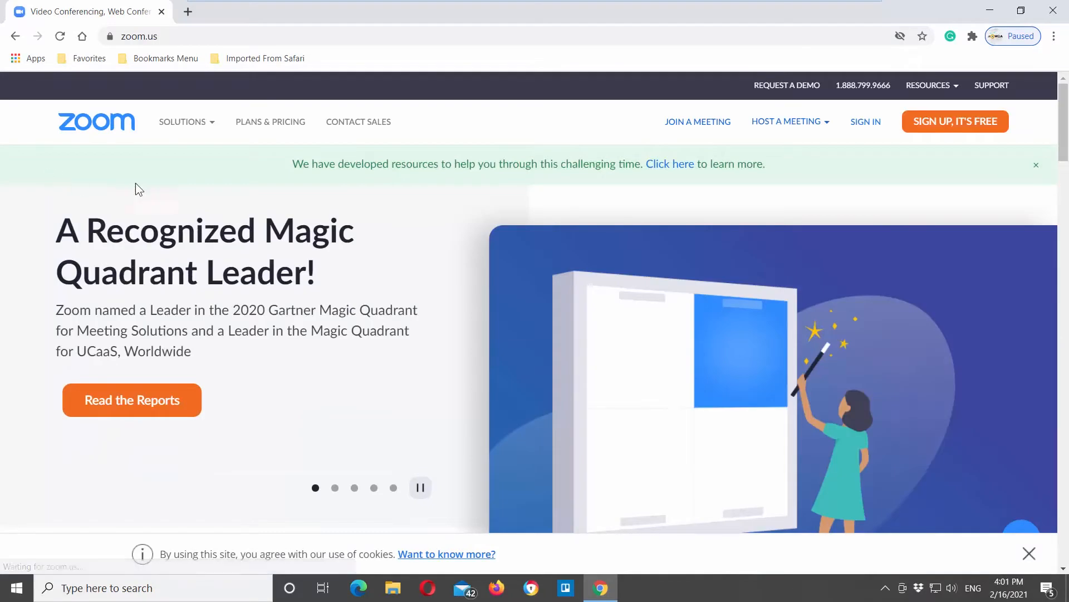
Sign in to zoom.us with the account credentials and pass the reCAPTCHA image check
{"action": "left_click", "coordinate": [866, 121]}
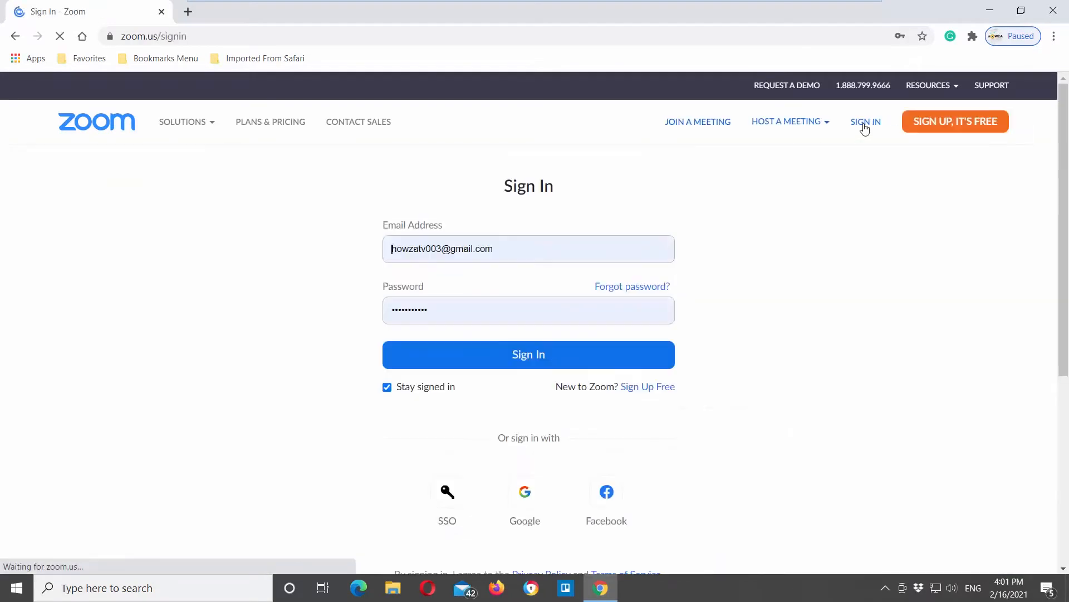
{"action": "left_click", "coordinate": [528, 354]}
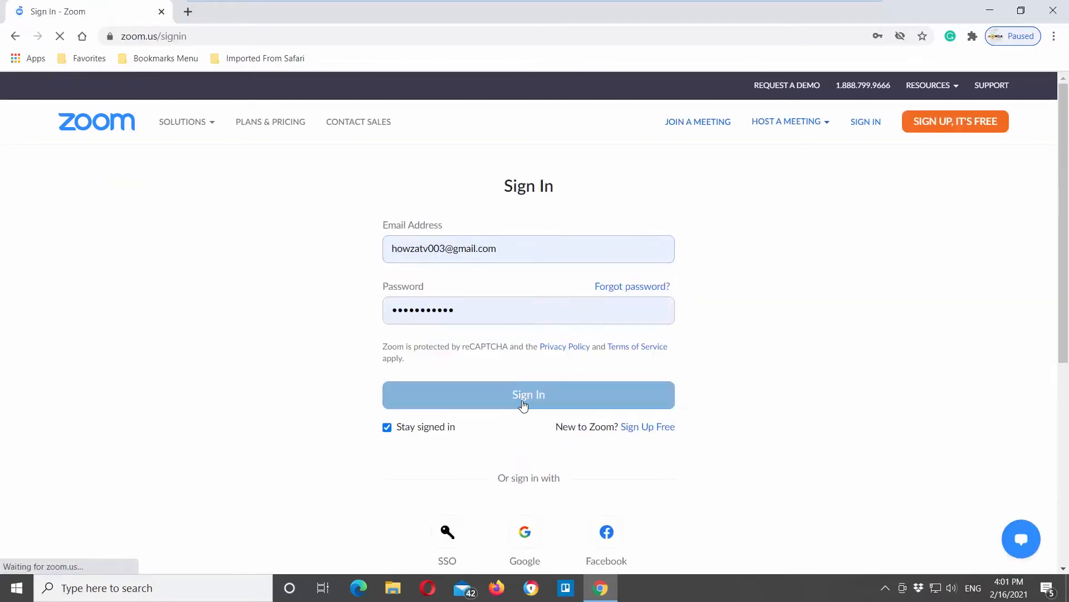
{"action": "left_click", "coordinate": [528, 394]}
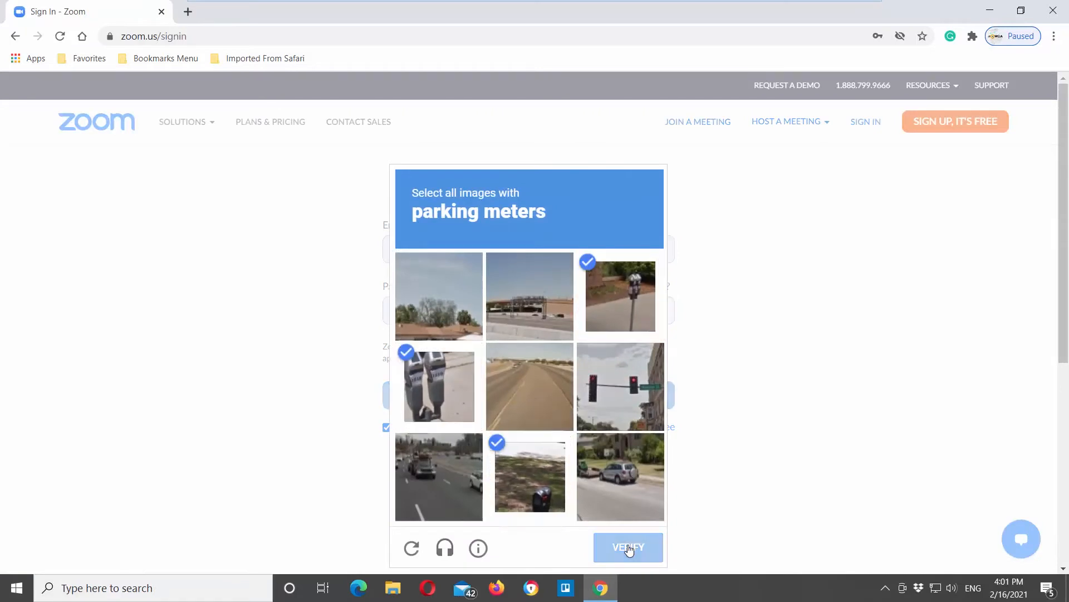
{"action": "left_click", "coordinate": [627, 547]}
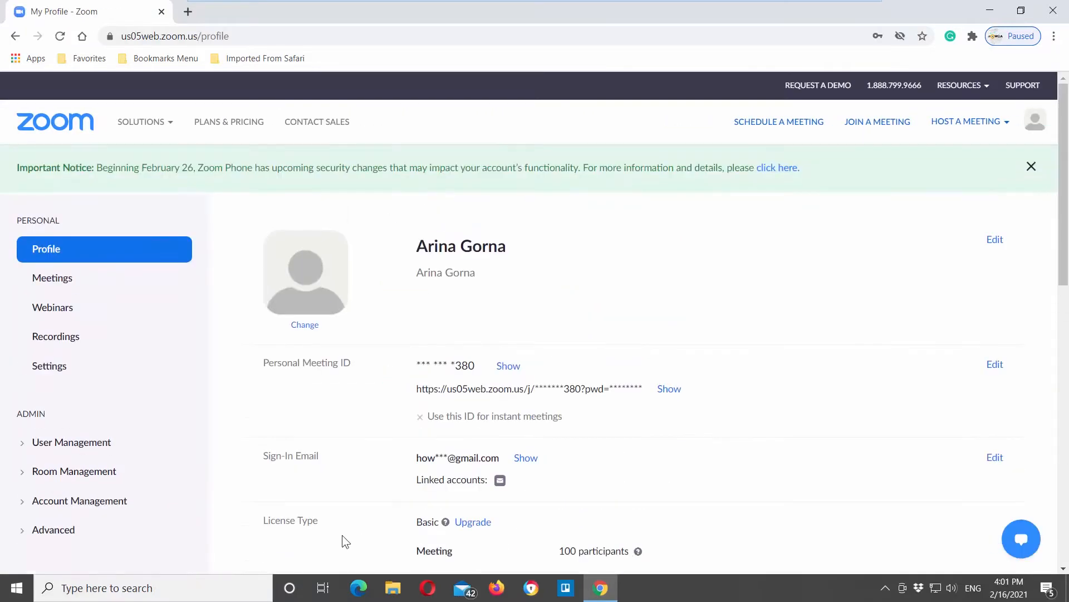
Go to Account Management > Billing, showing the account on the free Basic Plan
{"action": "left_click", "coordinate": [79, 501]}
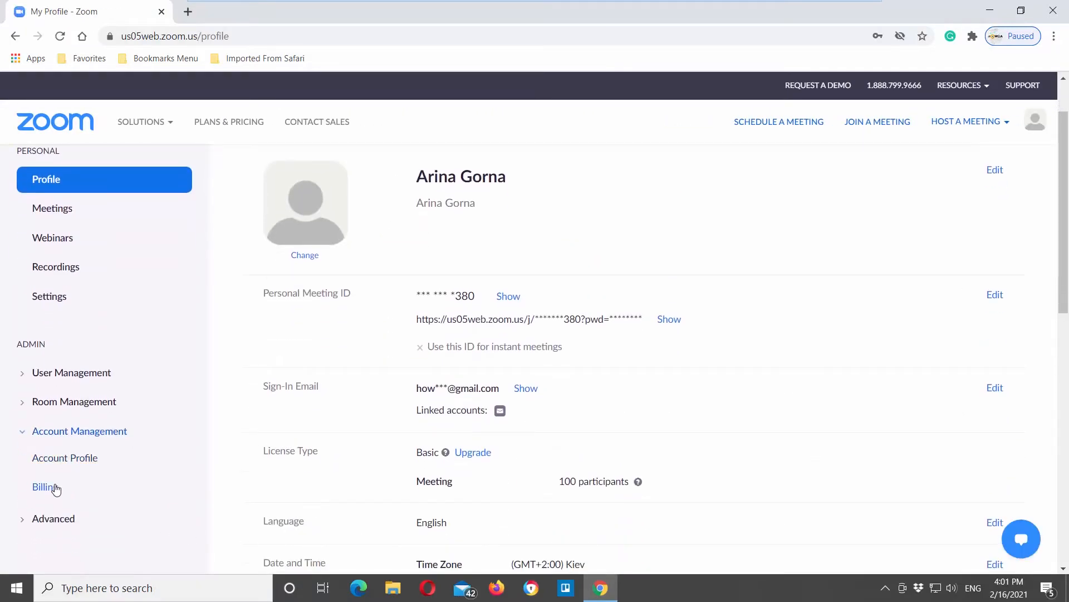
{"action": "mouse_move", "coordinate": [44, 487]}
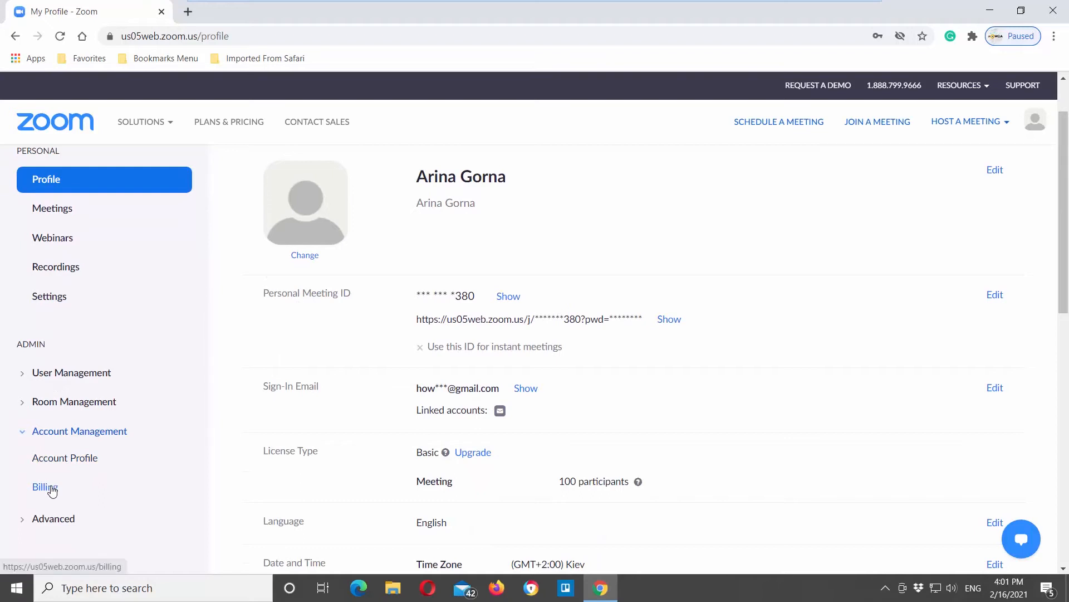
{"action": "left_click", "coordinate": [44, 486]}
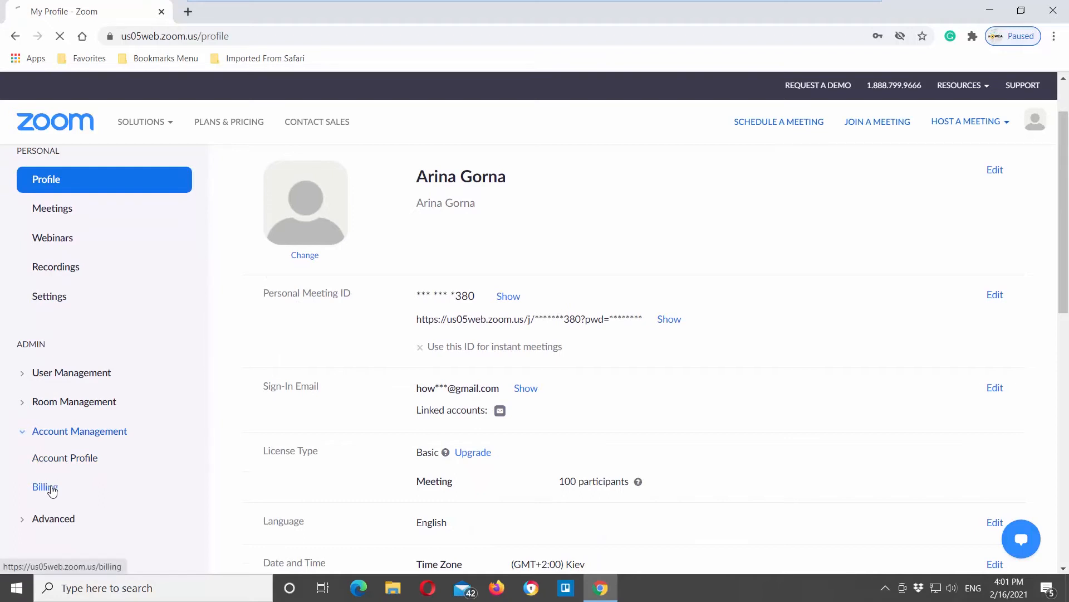
{"action": "left_click", "coordinate": [45, 487]}
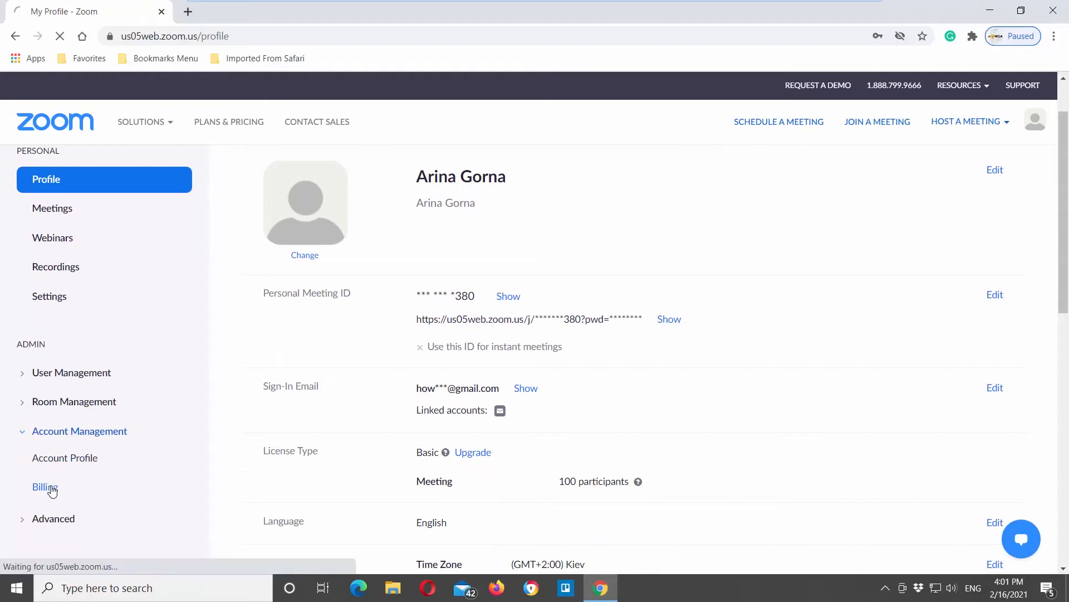
{"action": "left_click", "coordinate": [45, 489]}
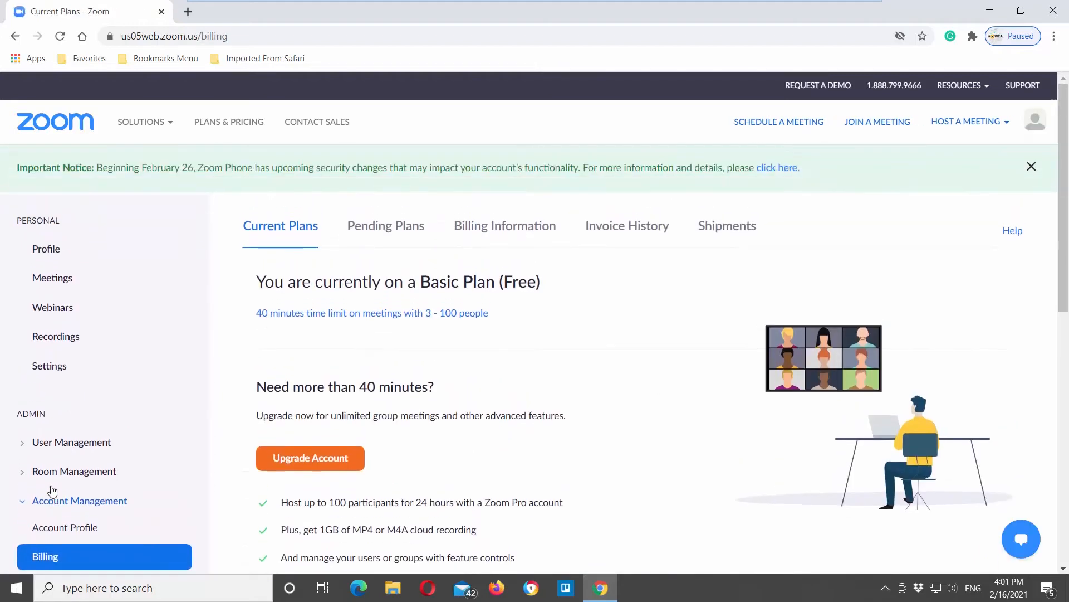
{"action": "left_click", "coordinate": [505, 226]}
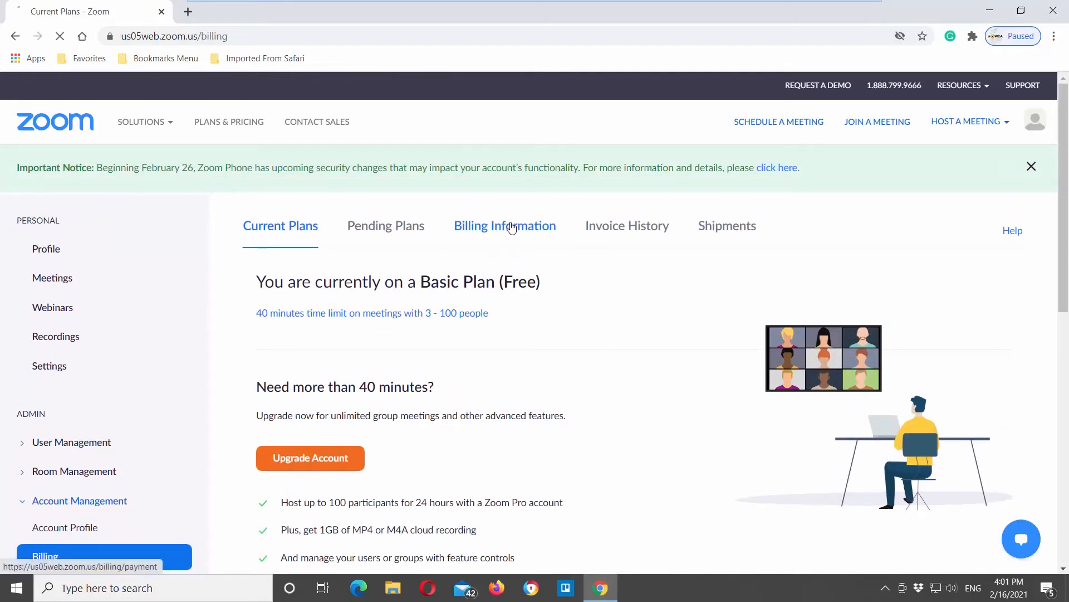
{"action": "left_click", "coordinate": [504, 225]}
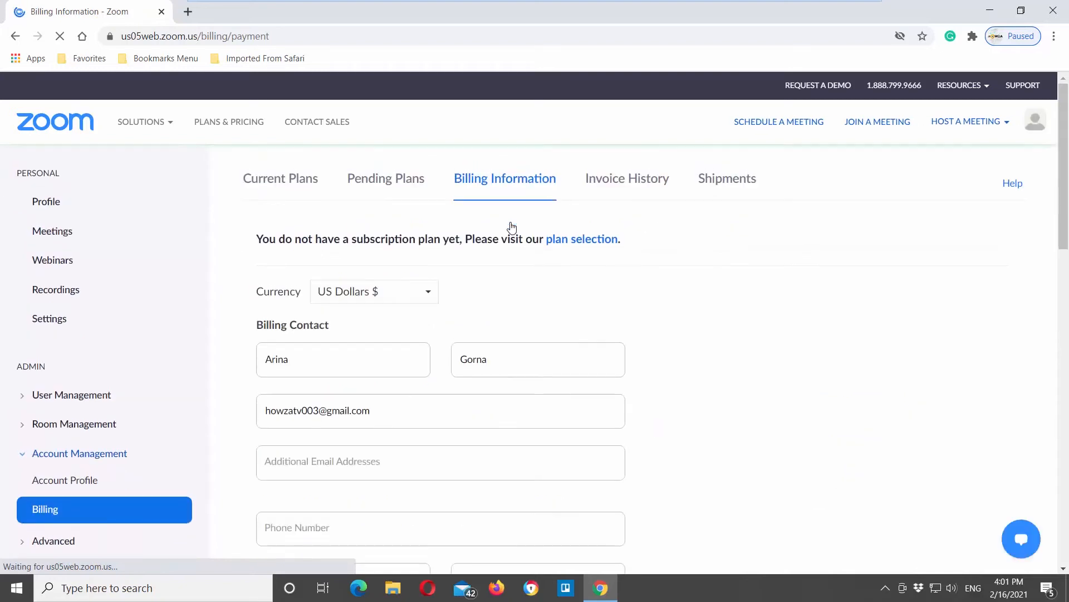
{"action": "scroll", "scroll_direction": "down", "scroll_amount": 3}
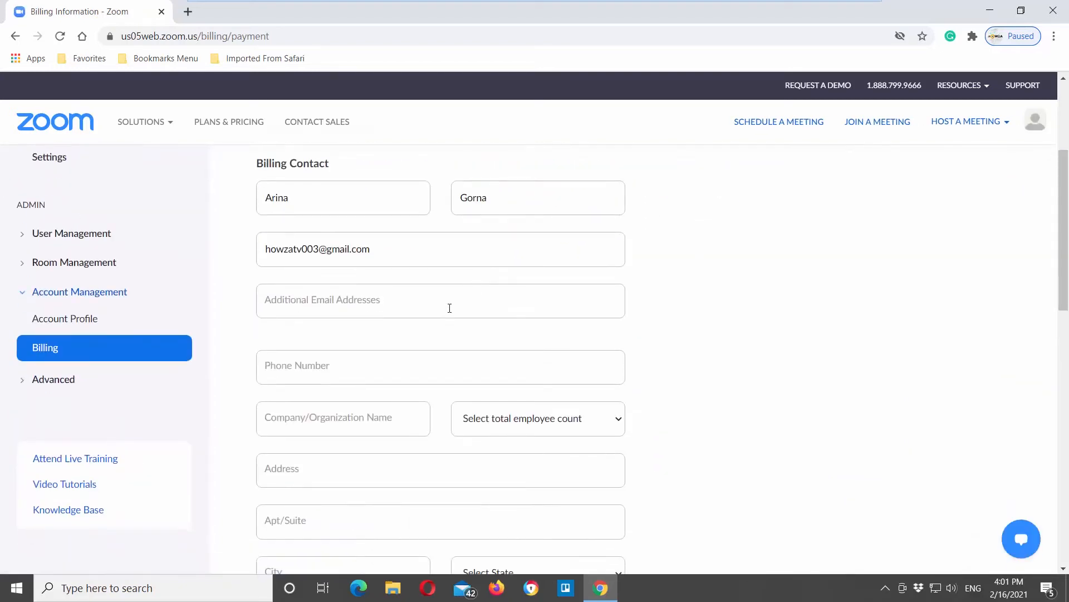
{"action": "left_click", "coordinate": [441, 300]}
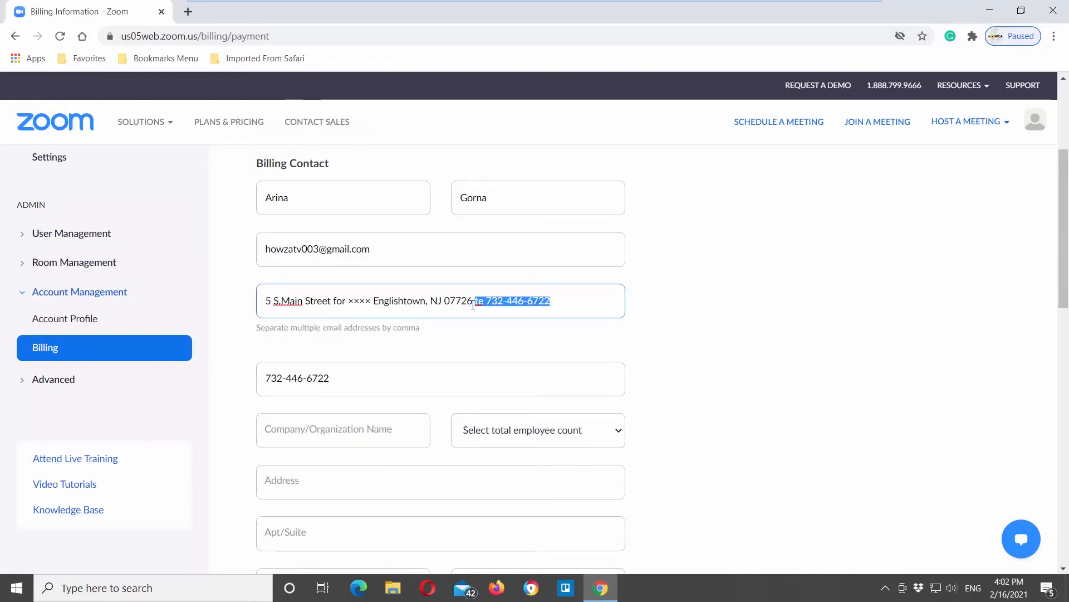
{"action": "scroll", "scroll_direction": "down", "scroll_amount": 3}
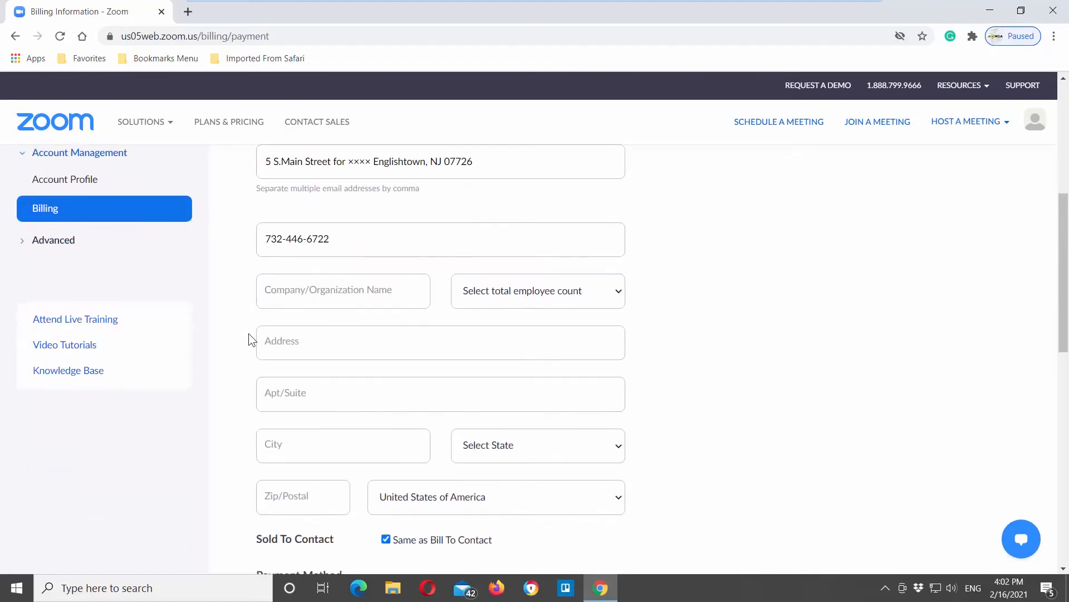
{"action": "scroll", "scroll_direction": "up", "scroll_amount": 3}
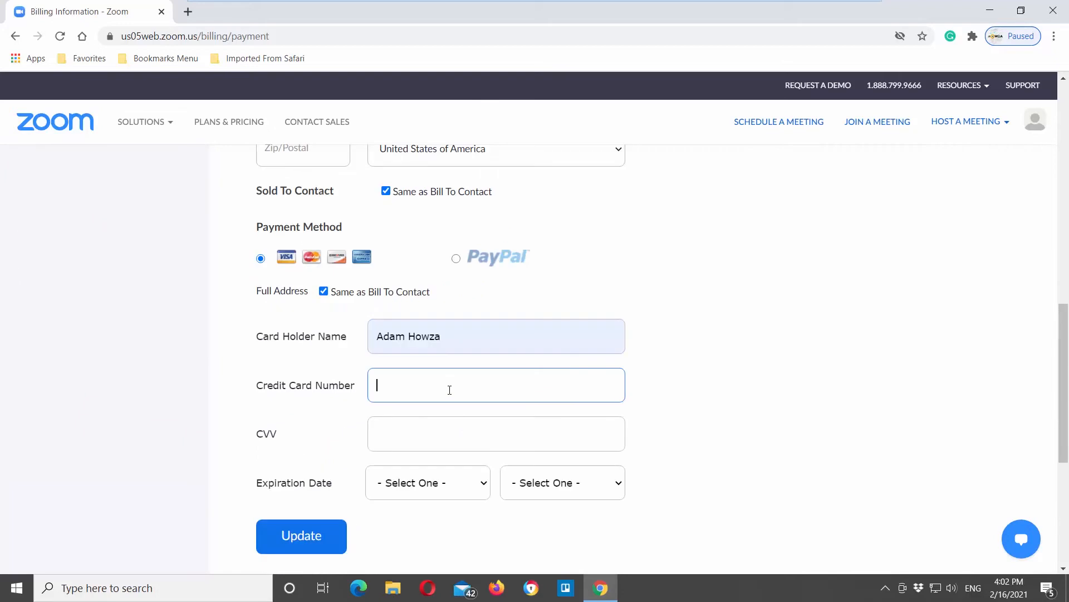
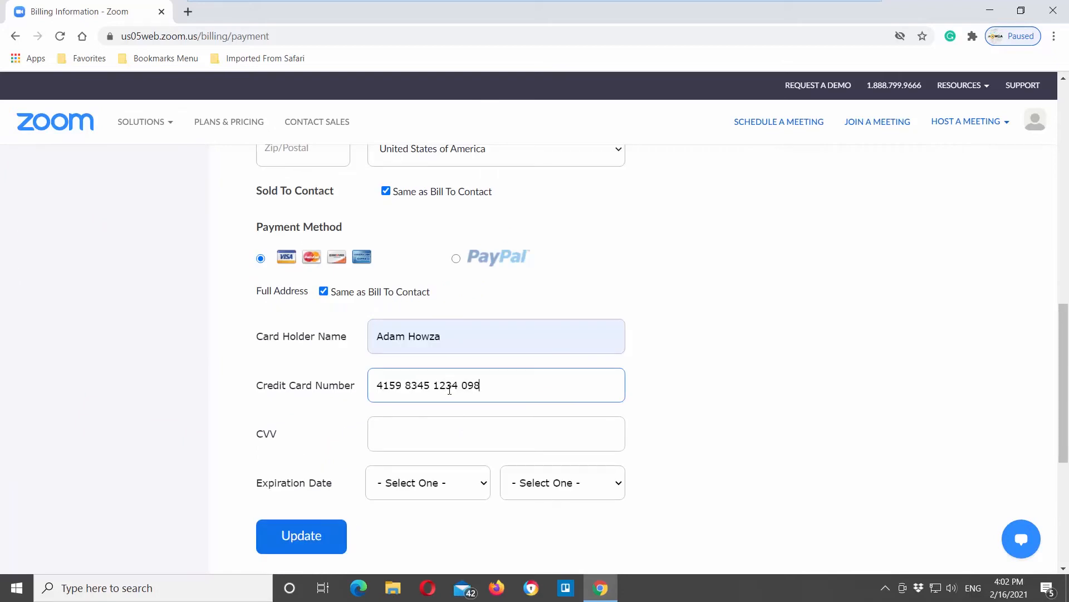
{"action": "left_click", "coordinate": [561, 483]}
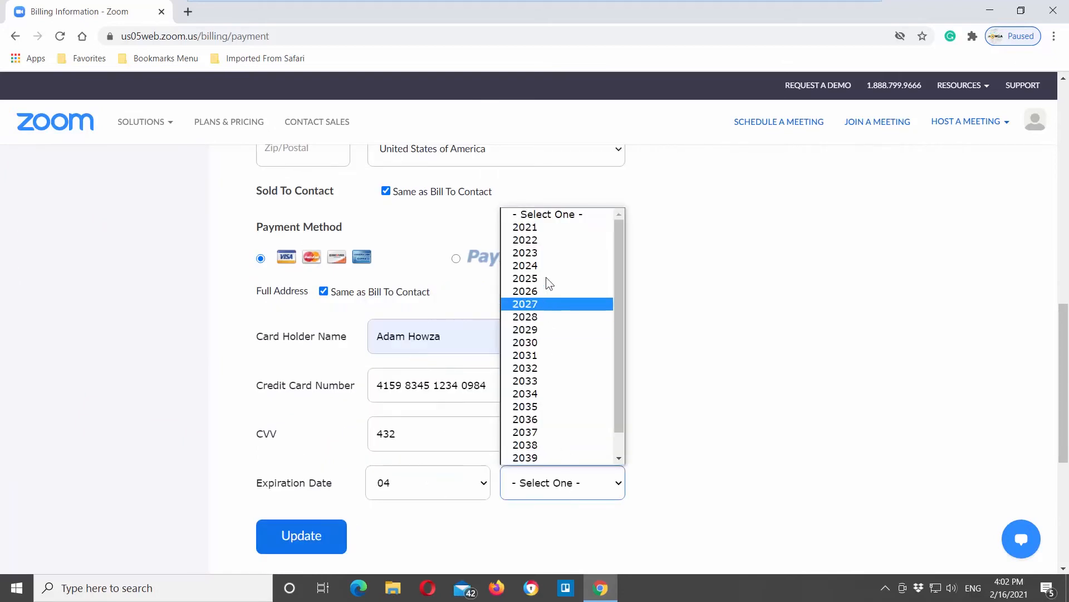
{"action": "left_click", "coordinate": [524, 253]}
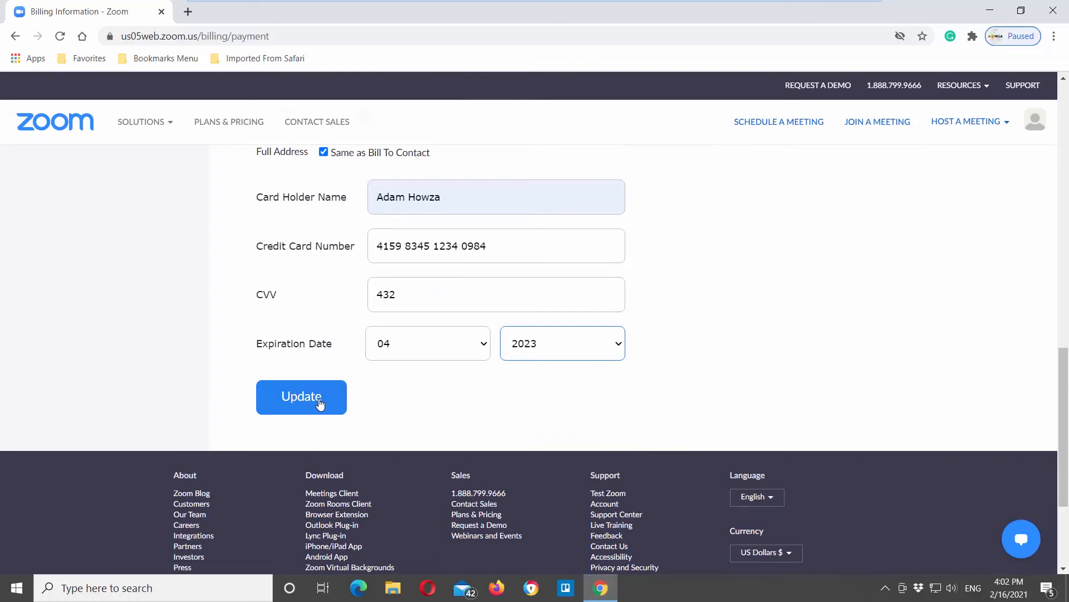
{"action": "scroll", "scroll_direction": "up", "scroll_amount": 3}
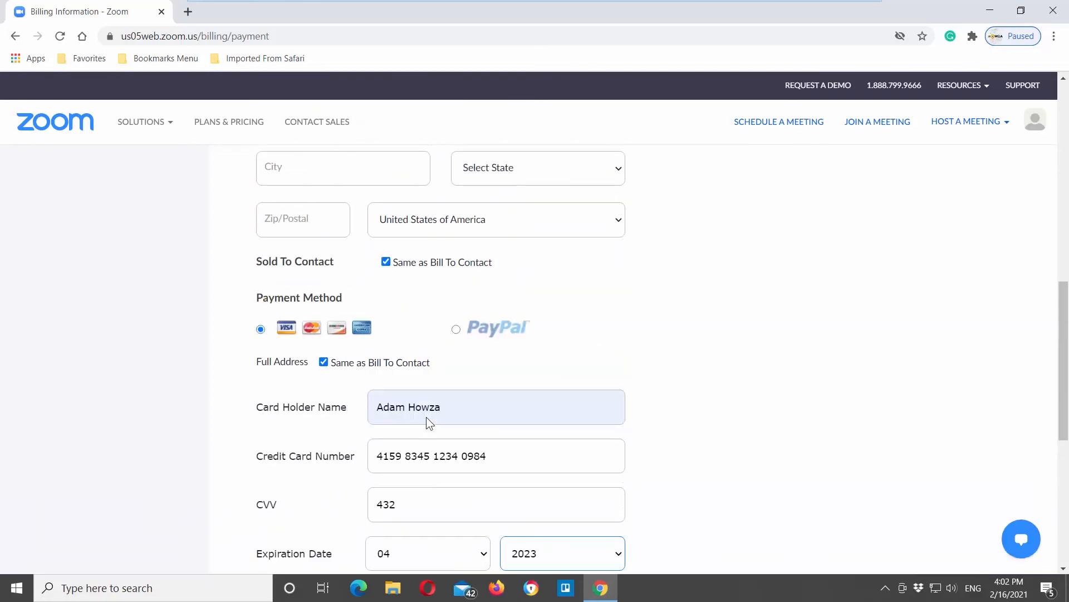